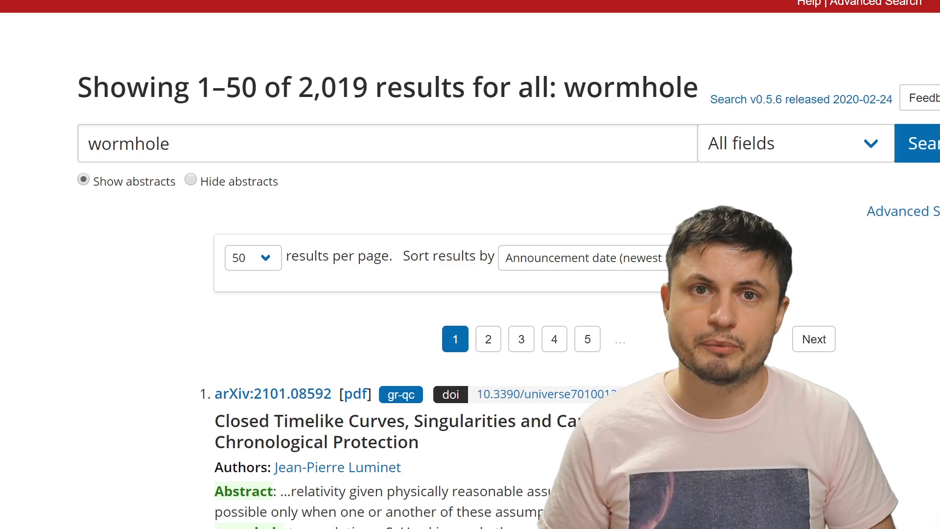
scroll("down", 3)
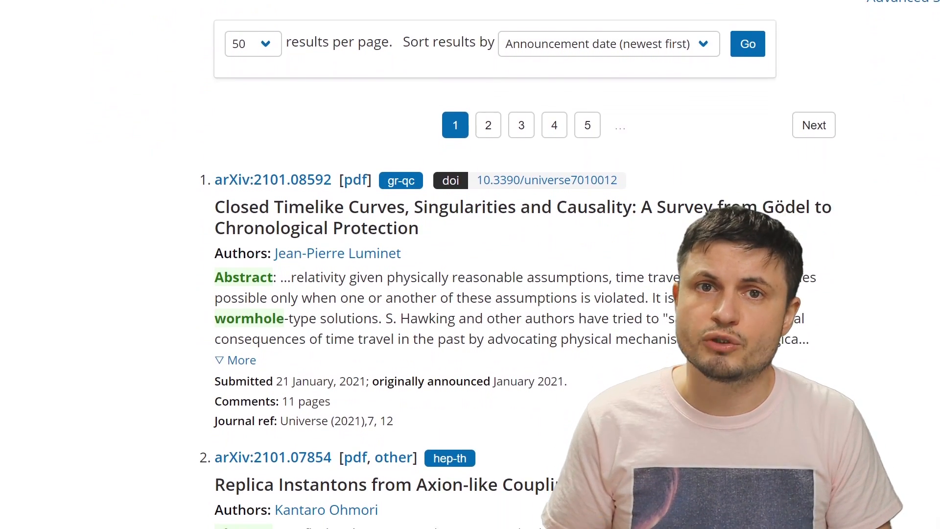
scroll("down", 3)
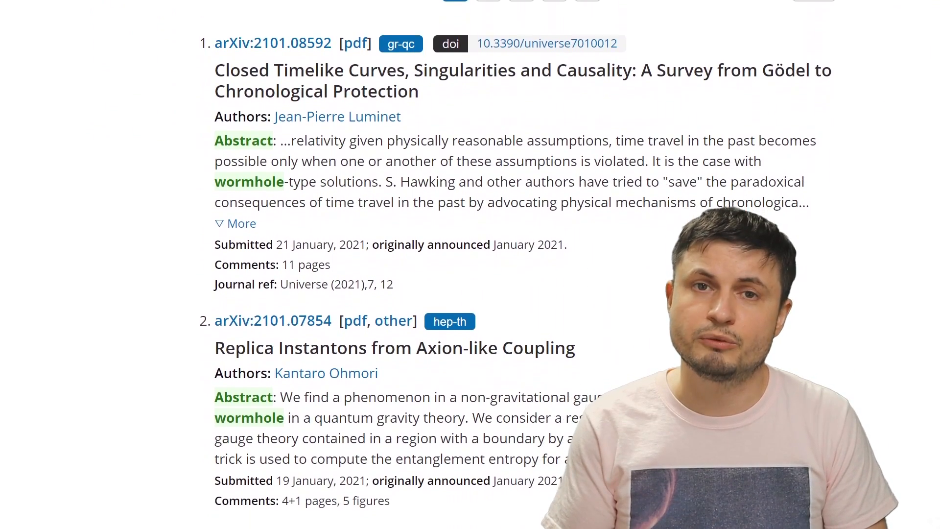
scroll("down", 3)
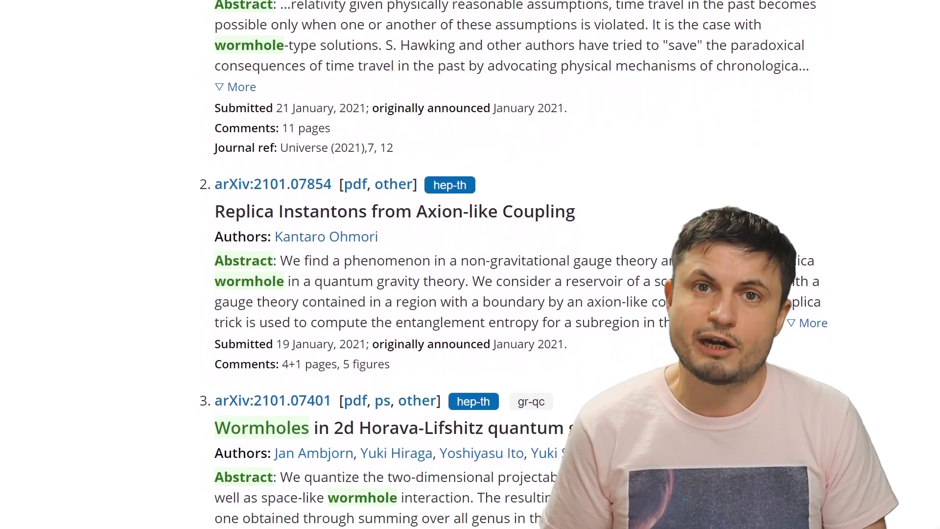
scroll("down", 3)
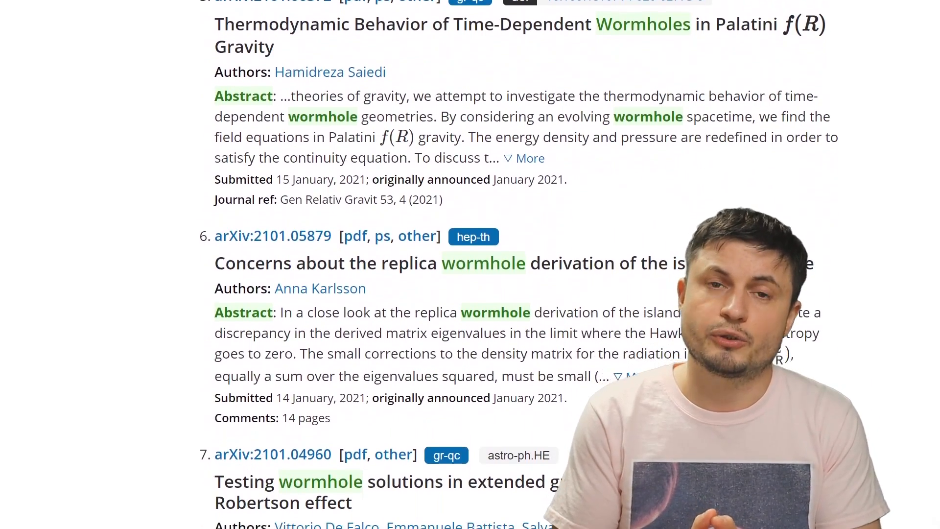
scroll("down", 3)
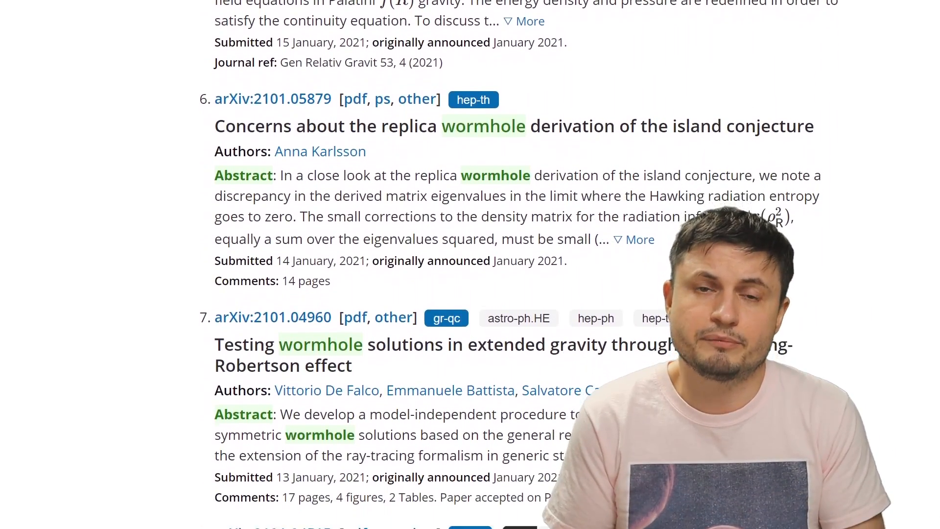
scroll("down", 3)
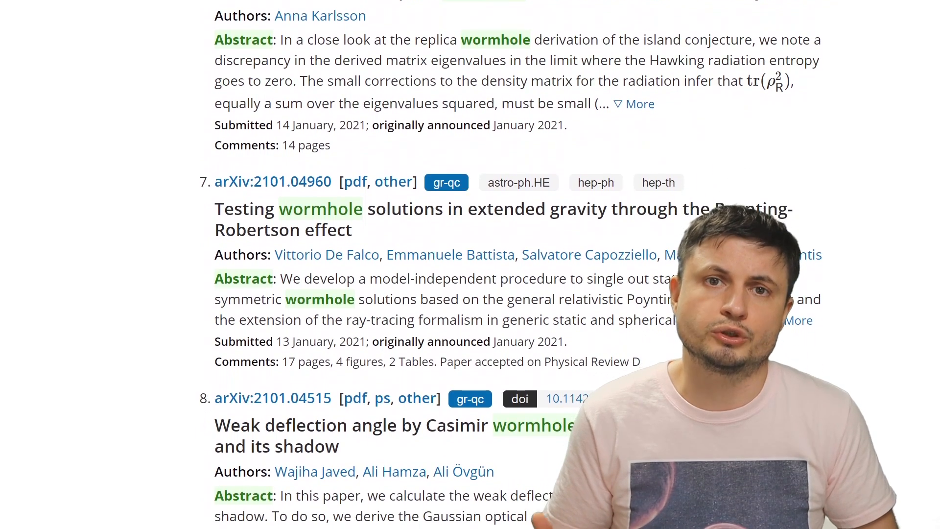